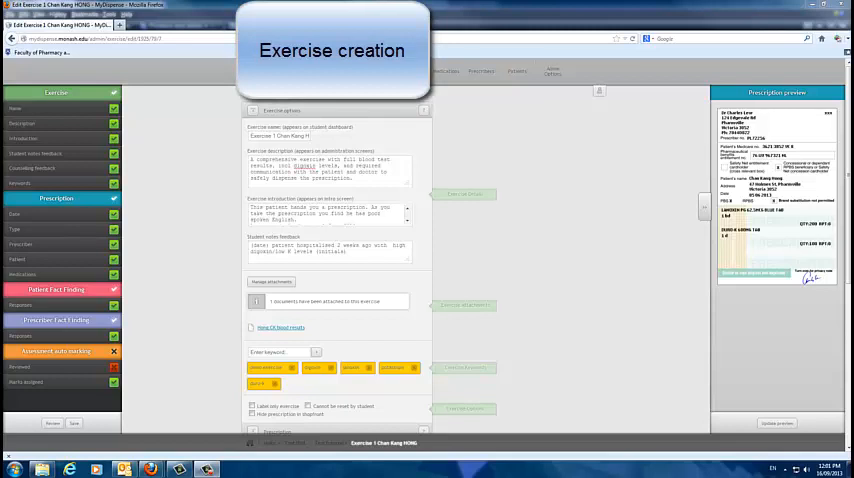
Reveal the Prescription panel showing the Doctor (PBS) type, date 05/08/2013, prescriber and patient.
scroll("down", 3)
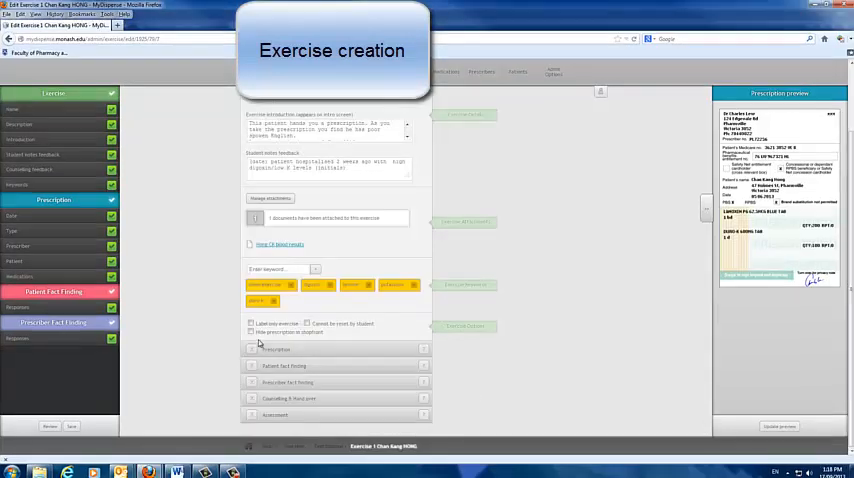
left_click(252, 348)
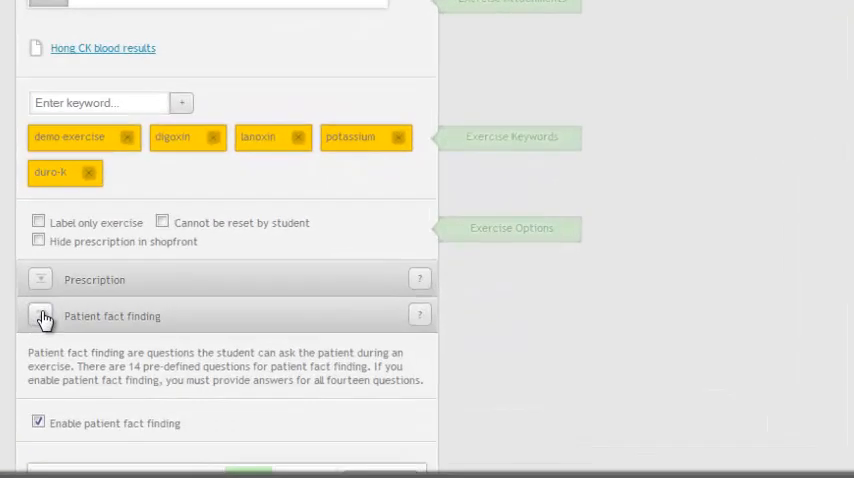
left_click(40, 316)
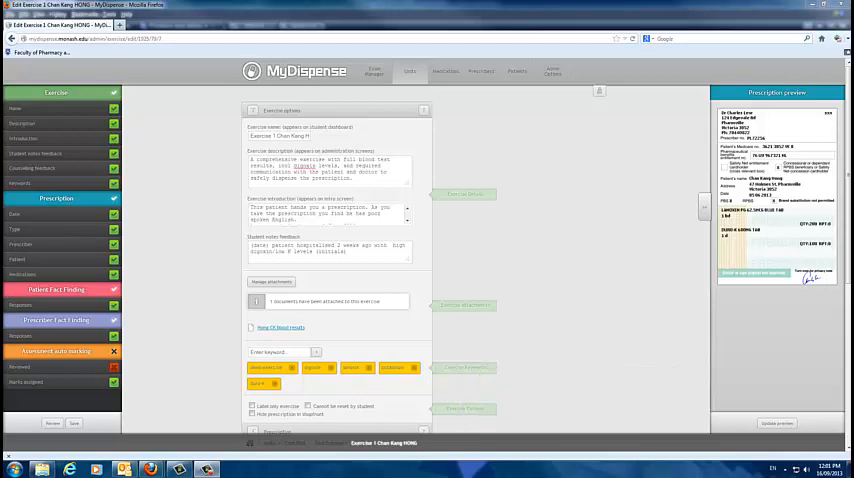
scroll("down", 3)
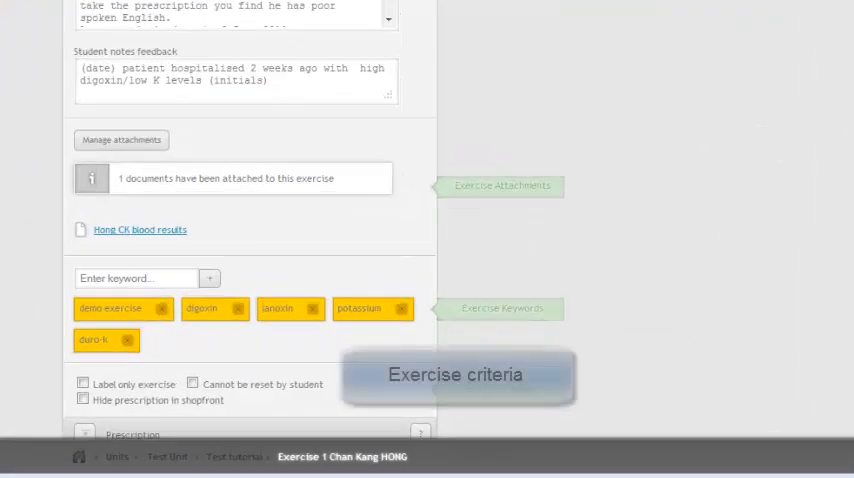
scroll("down", 3)
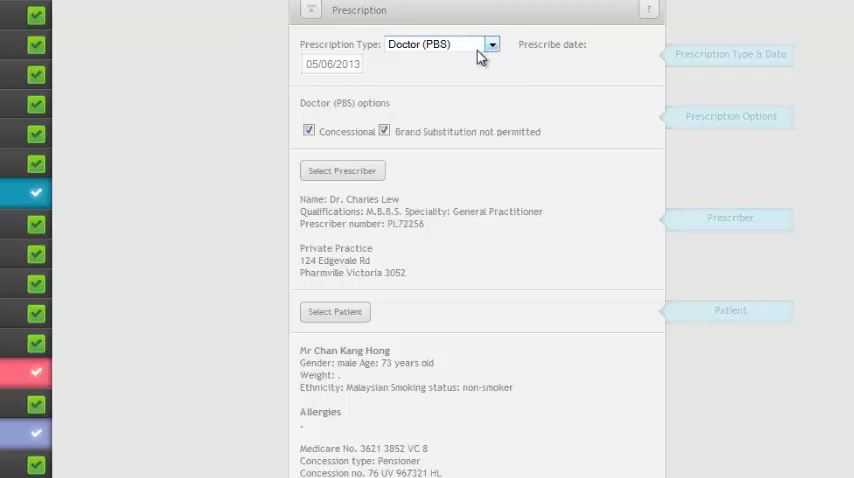
Choose the elderly man's portrait from the image grid as the patient picture.
left_click(332, 64)
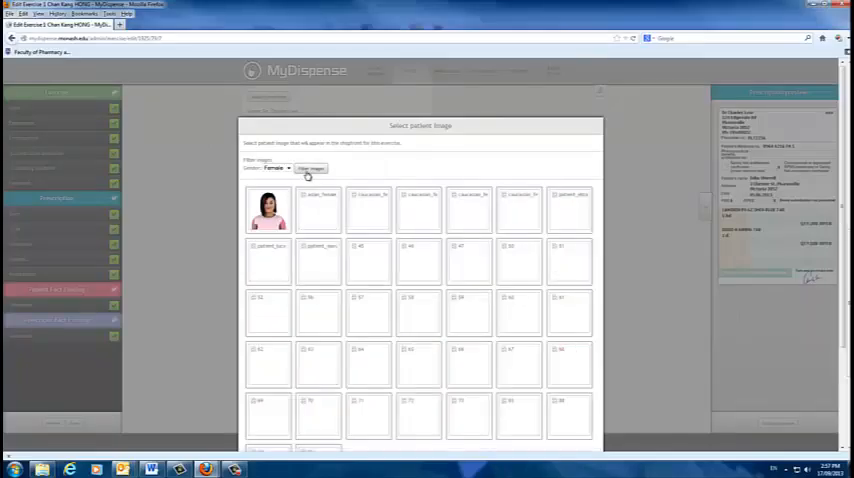
left_click(268, 208)
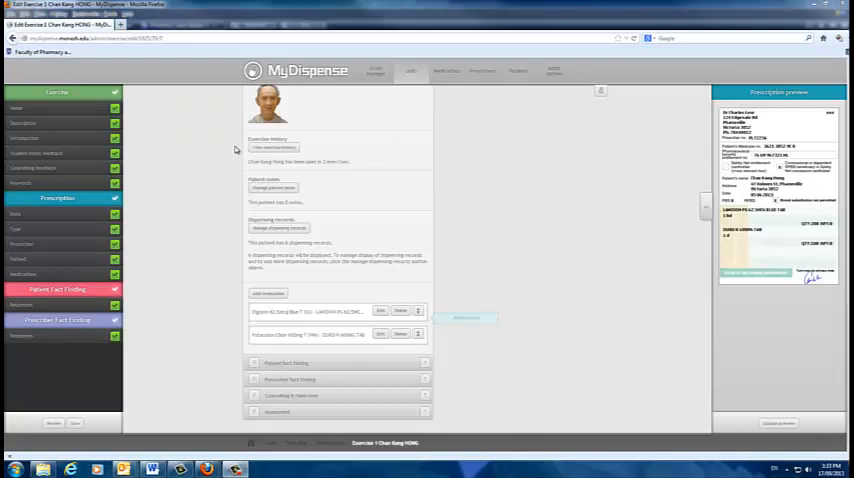
Add a drug from the Select medication list and review the patient fact-finding questions.
left_click(274, 148)
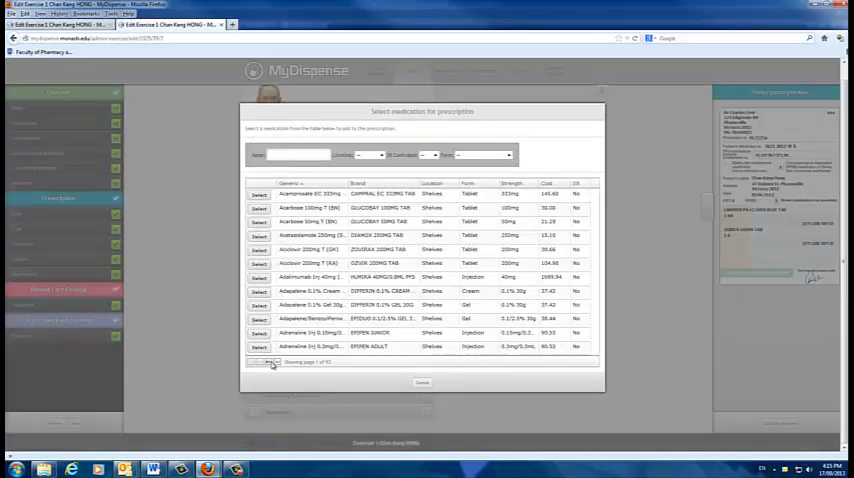
left_click(260, 194)
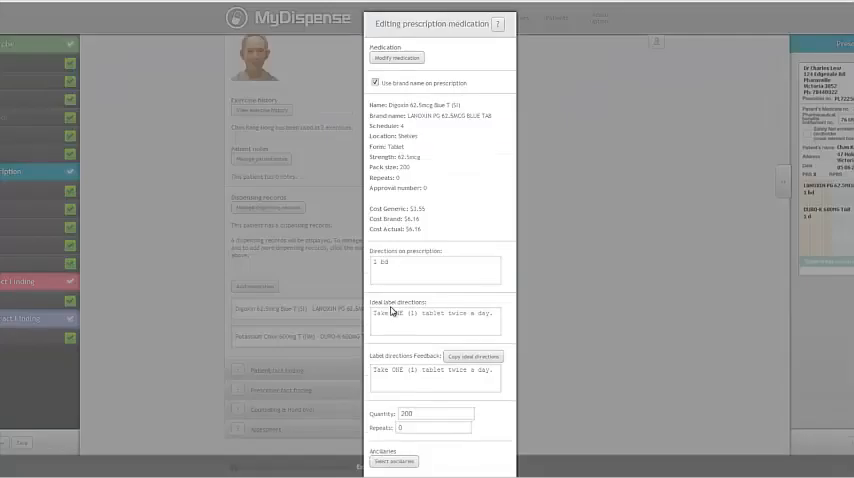
scroll("down", 3)
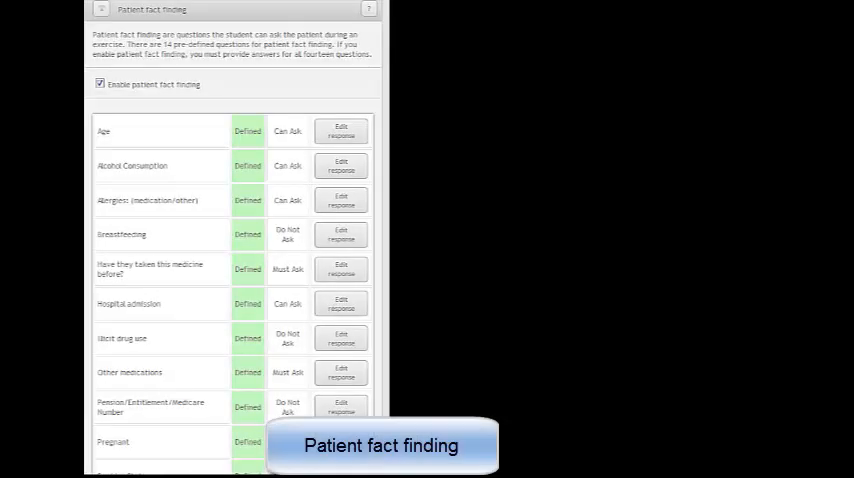
Show assessment auto-marking and edit the first medication's label and benchtop marking values.
left_click(736, 444)
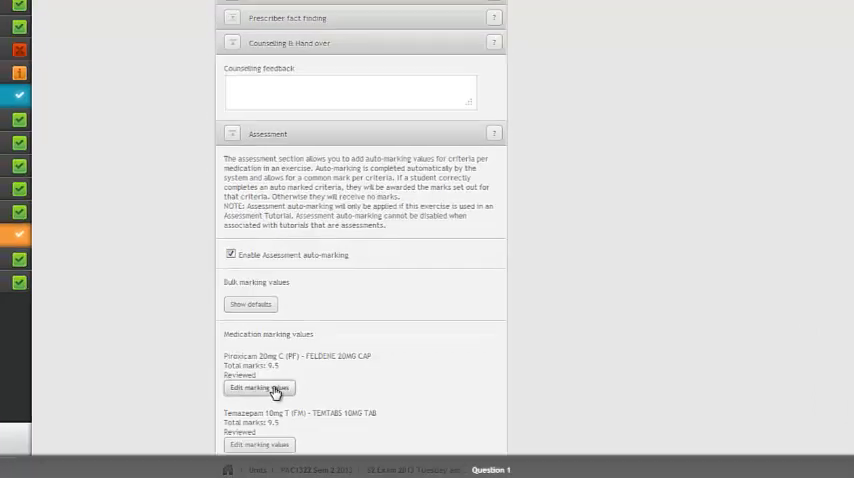
left_click(260, 388)
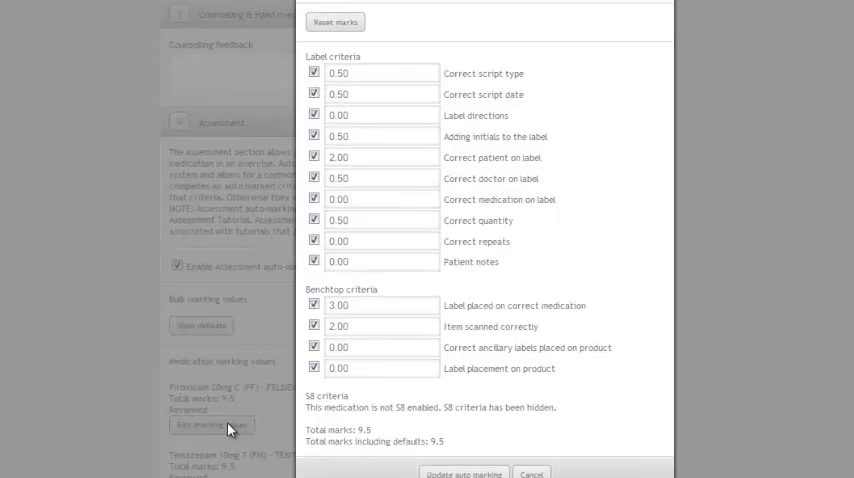